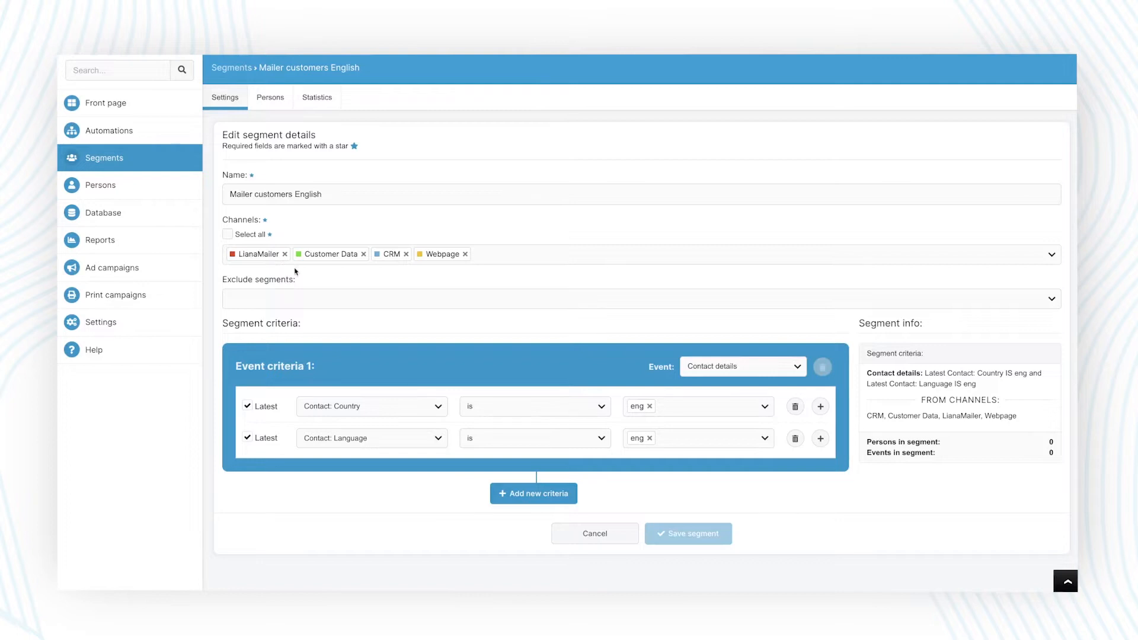
mouse_move(426, 274)
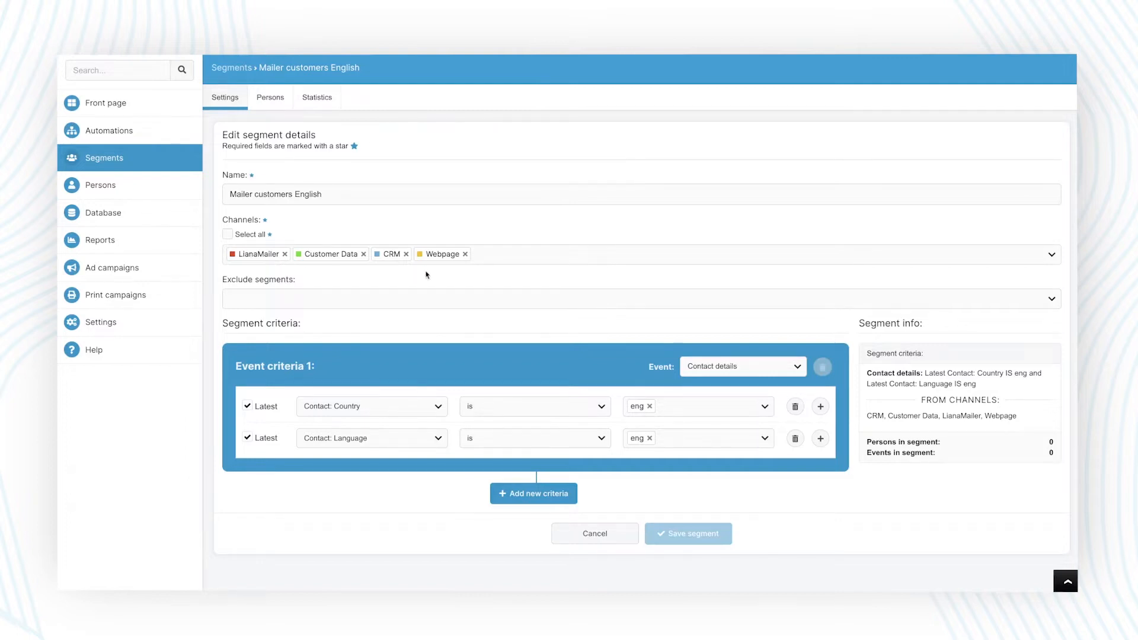
mouse_move(640, 277)
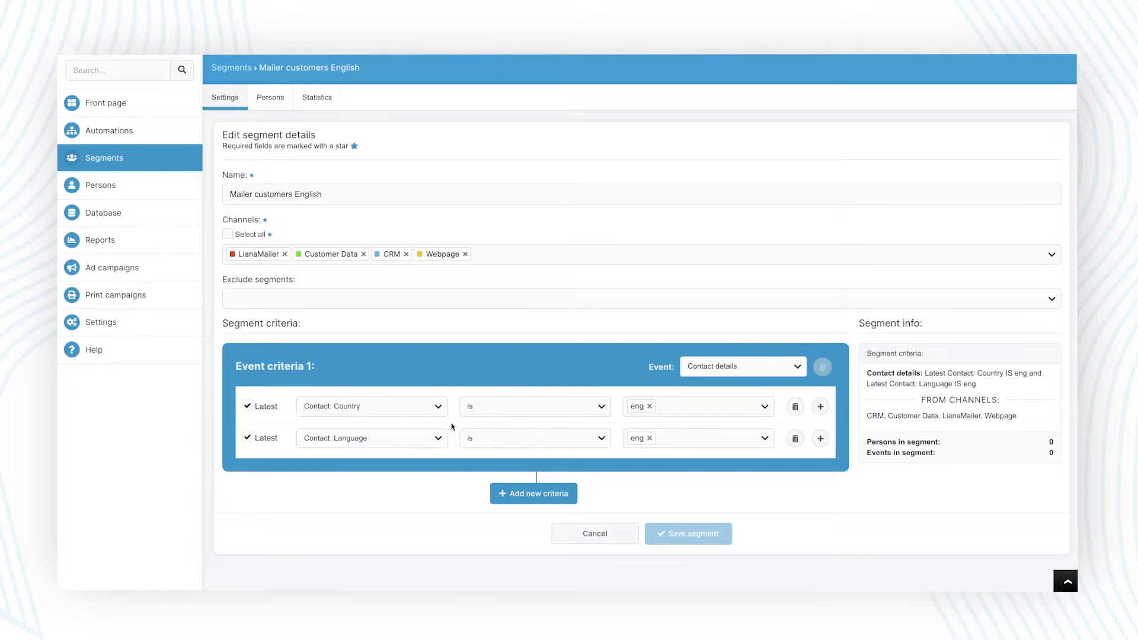
mouse_move(541, 488)
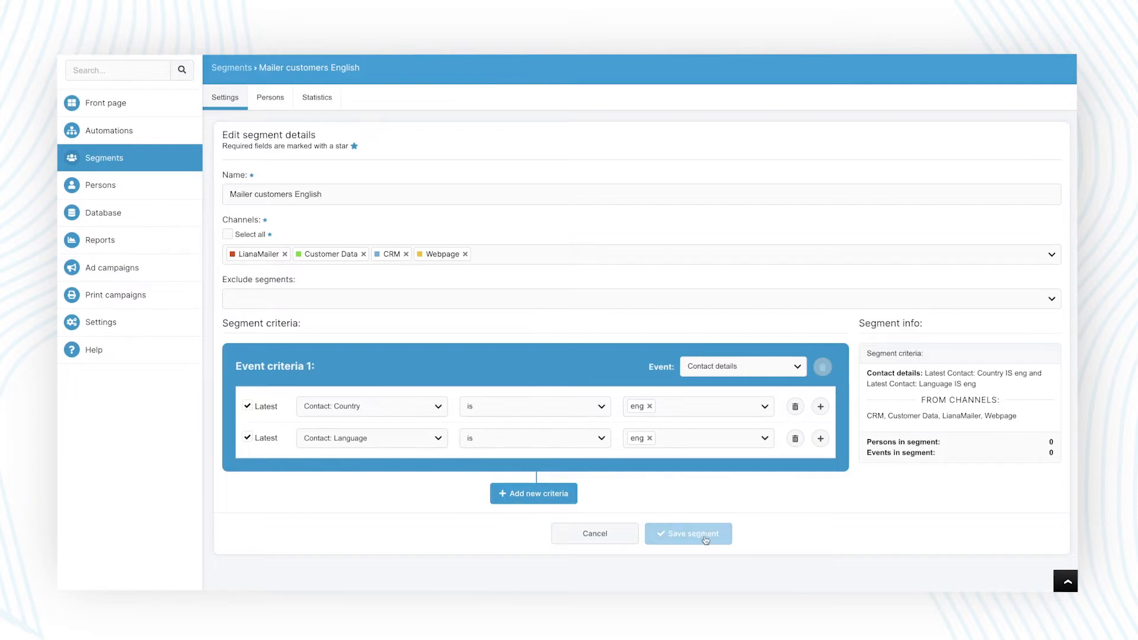
- Save the English mailer customers segment, then scroll through the Cross-sell automation flow diagram
left_click(686, 533)
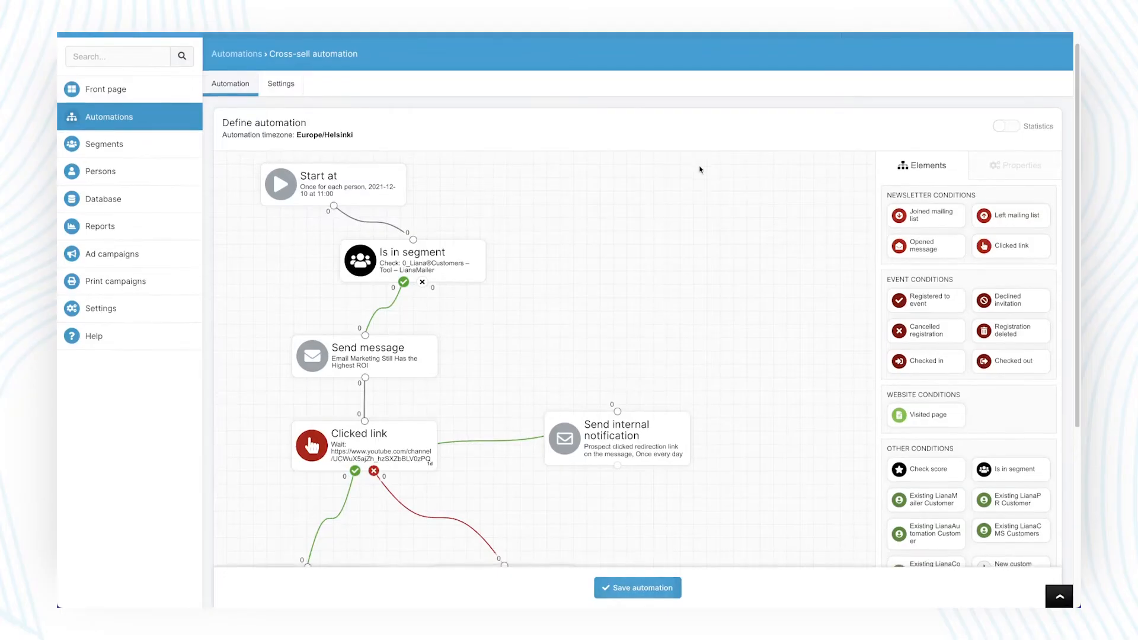
scroll("down", 3)
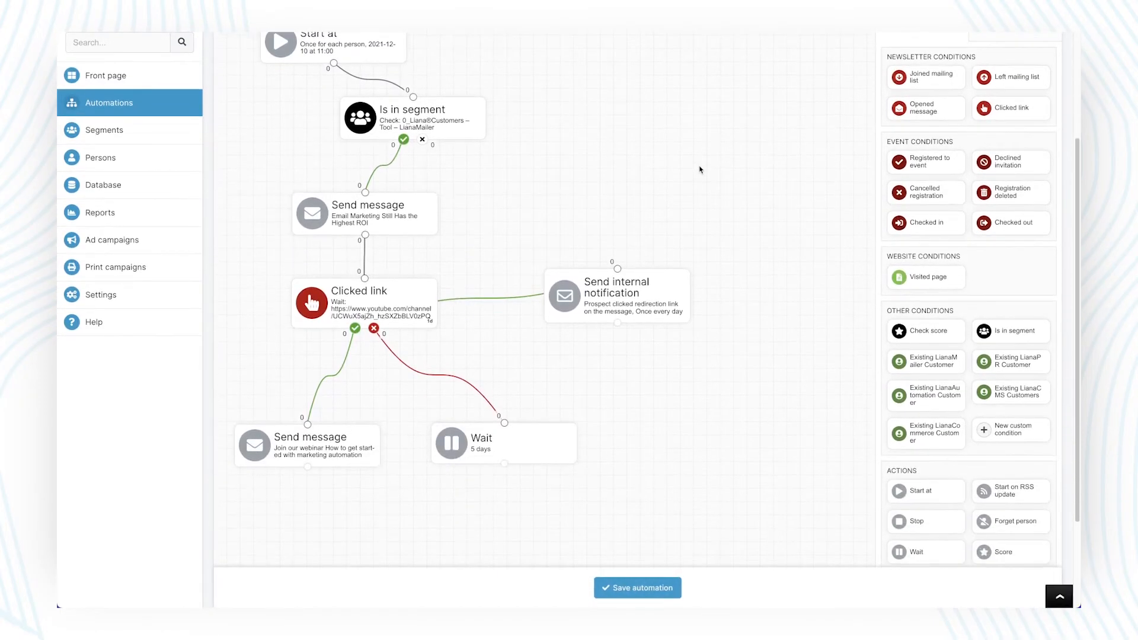
scroll("down", 3)
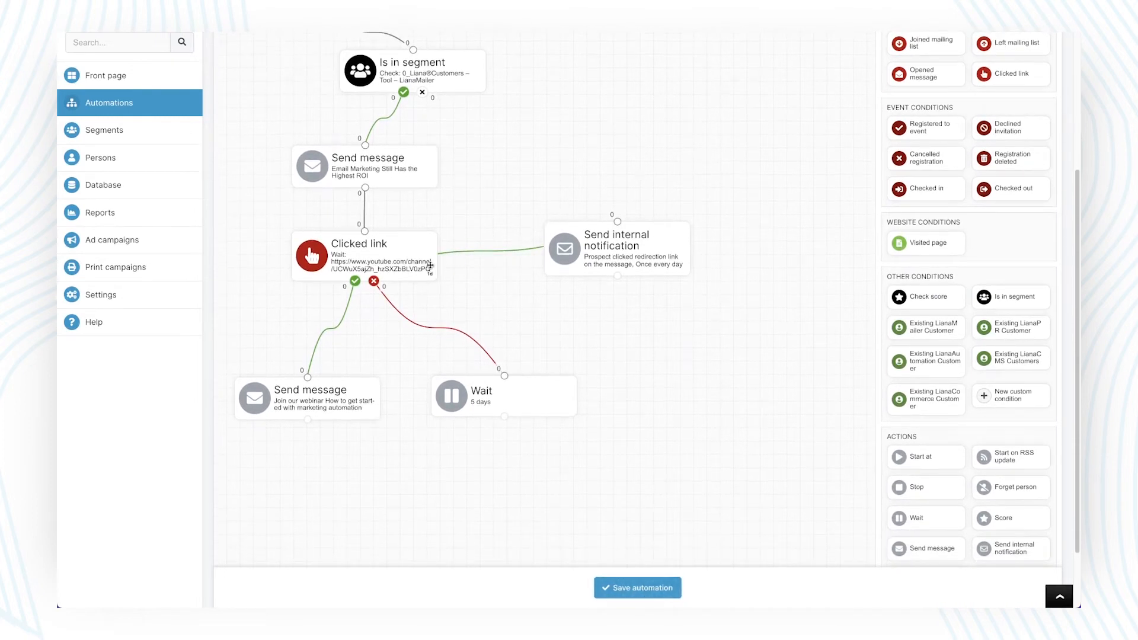
mouse_move(860, 515)
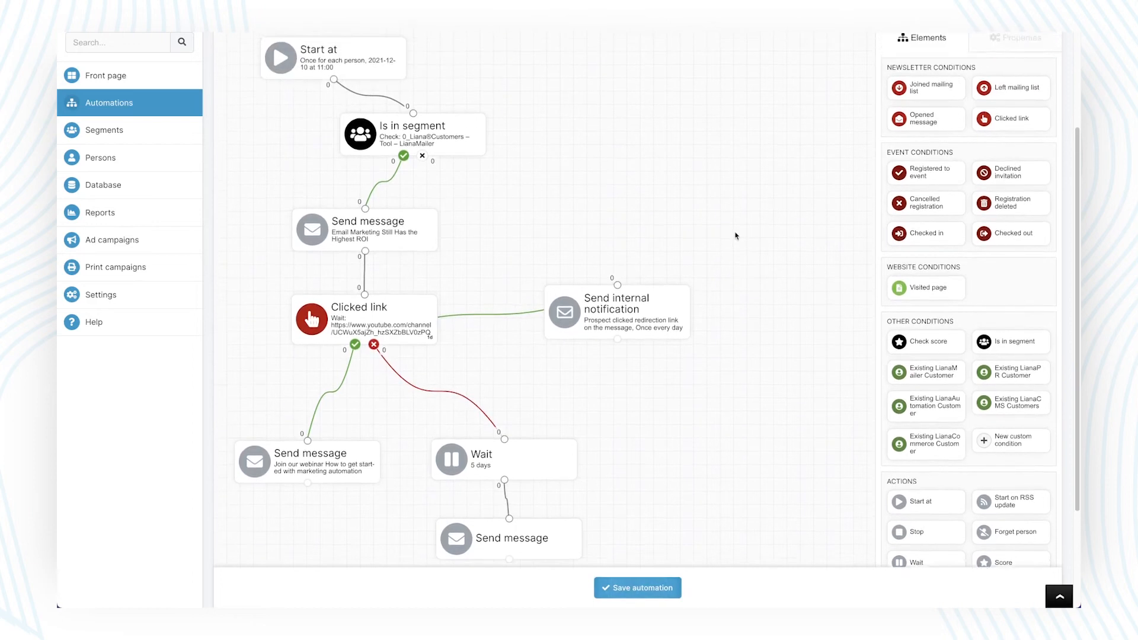
scroll("down", 3)
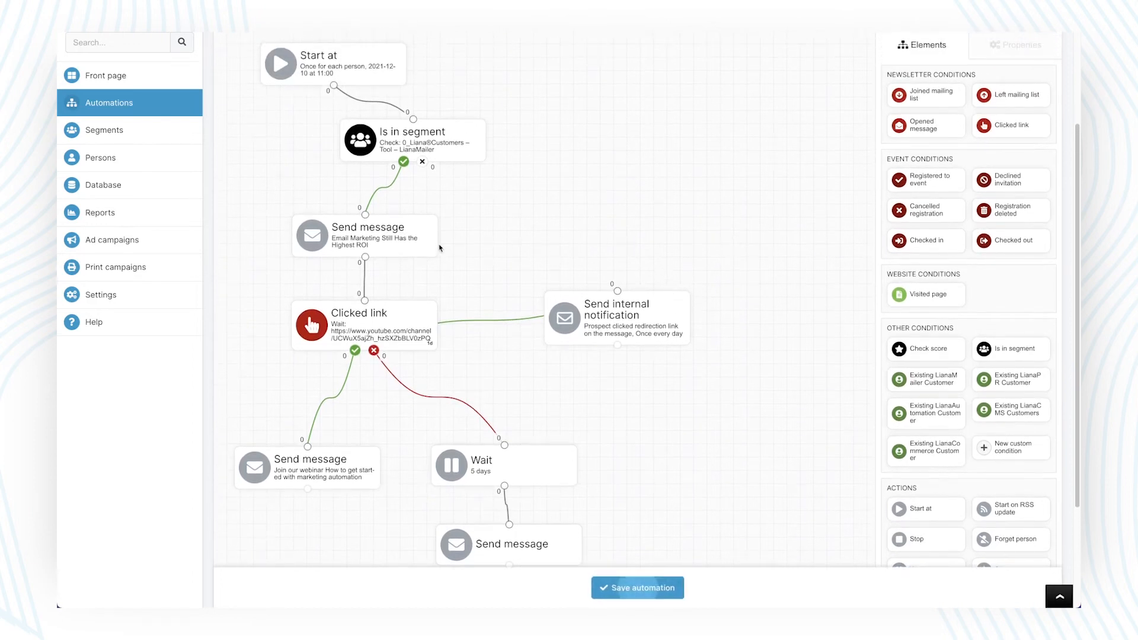
- Select the first Send message node and edit its 'Email Marketing Still Has the Highest ROI' message
left_click(365, 236)
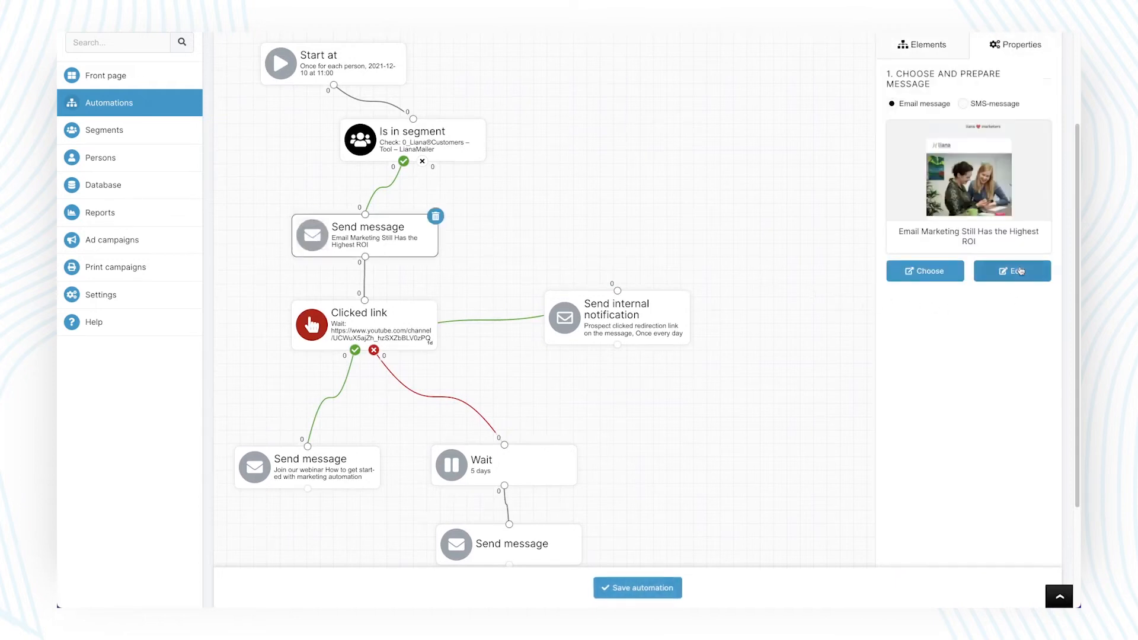
left_click(1011, 271)
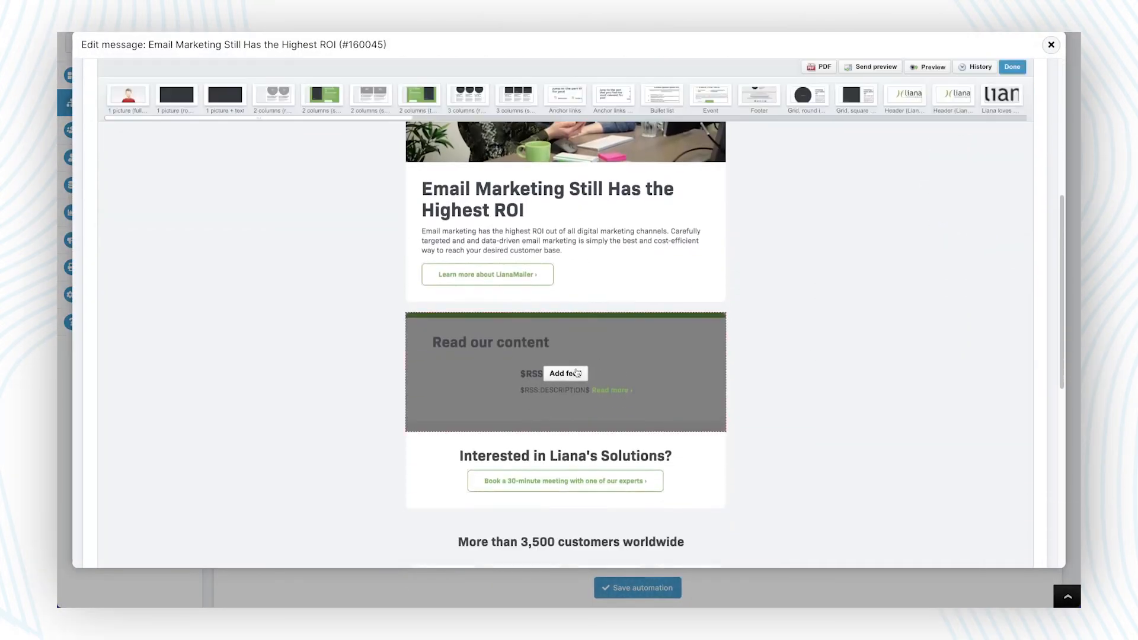
- Add the blog feed to Read our content, fetched now, with the email-provider and onboarding posts
left_click(565, 372)
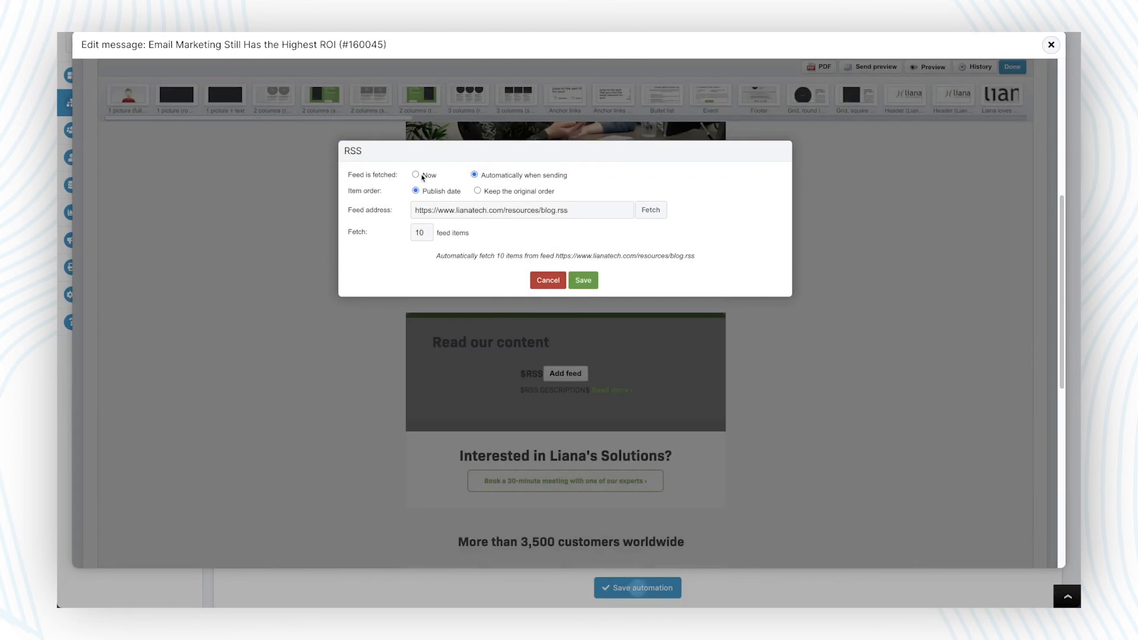
left_click(416, 175)
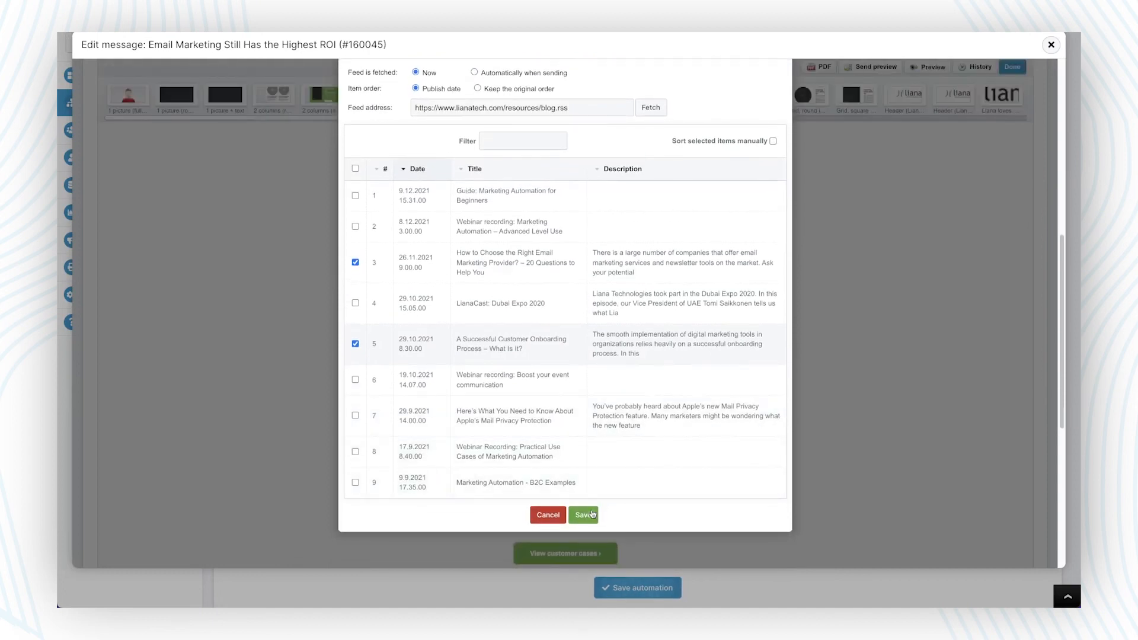
left_click(580, 515)
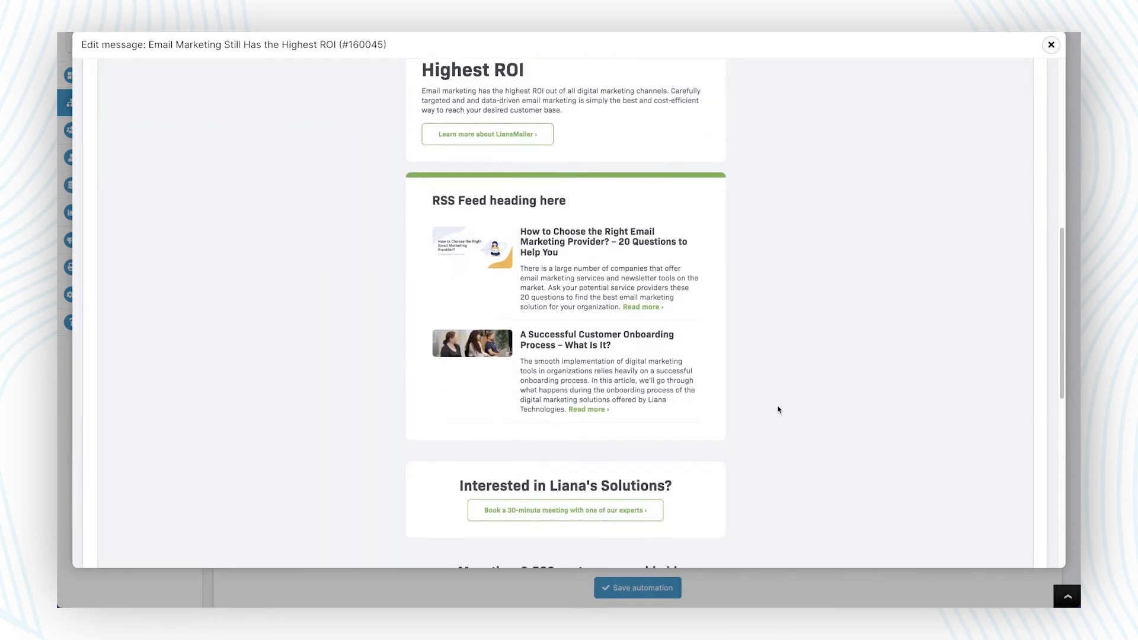